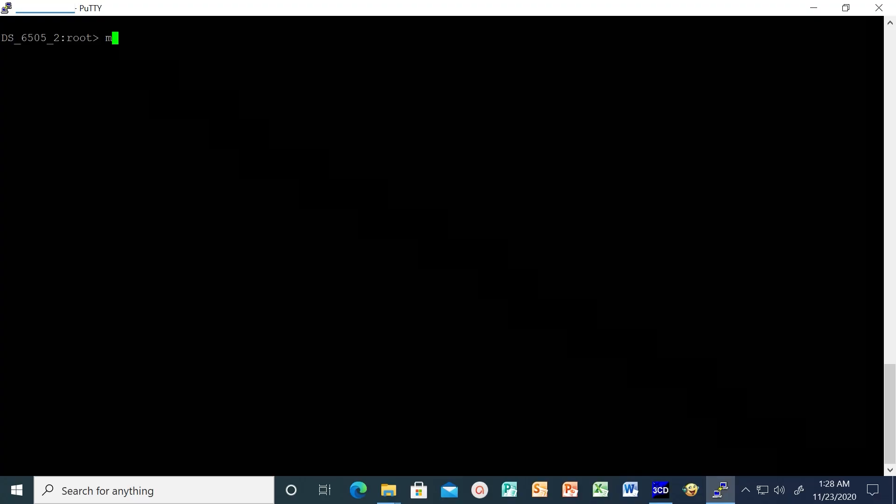
Run mapsconfig --action email and mapsconfig --show so Configured Notifications reads EMAIL.
text(apsconfig --)
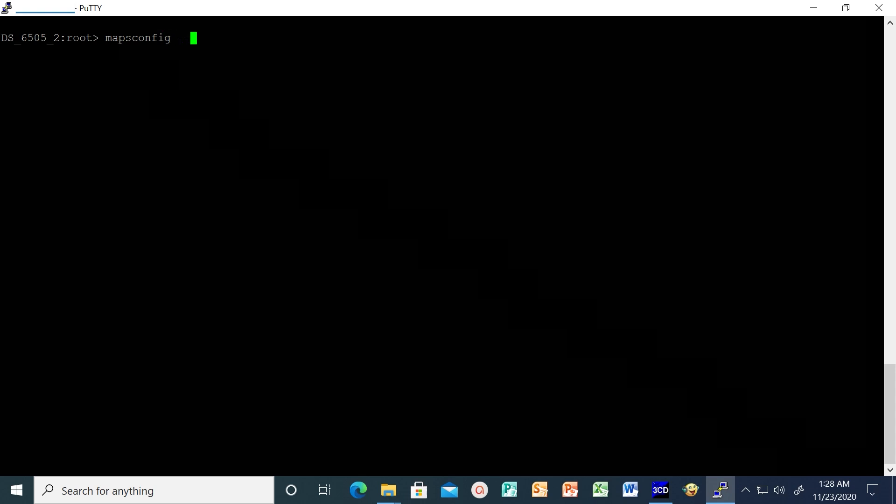
text(action email)
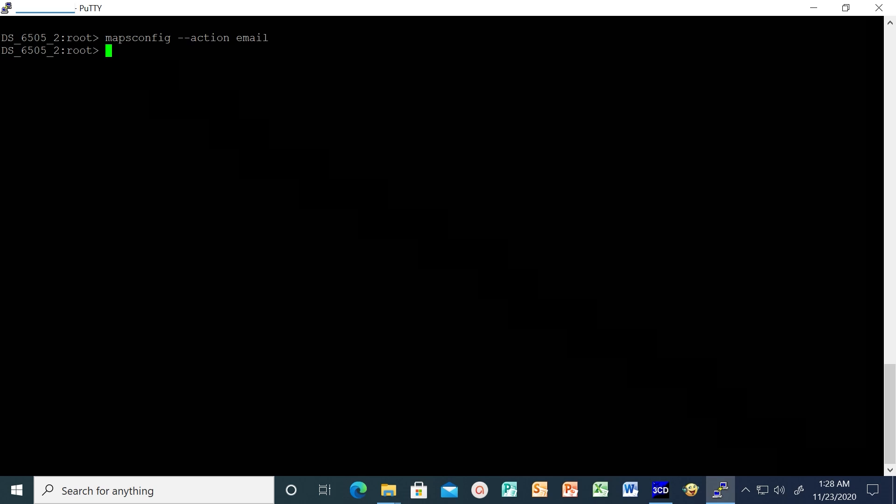
text(mapsconfig --show)
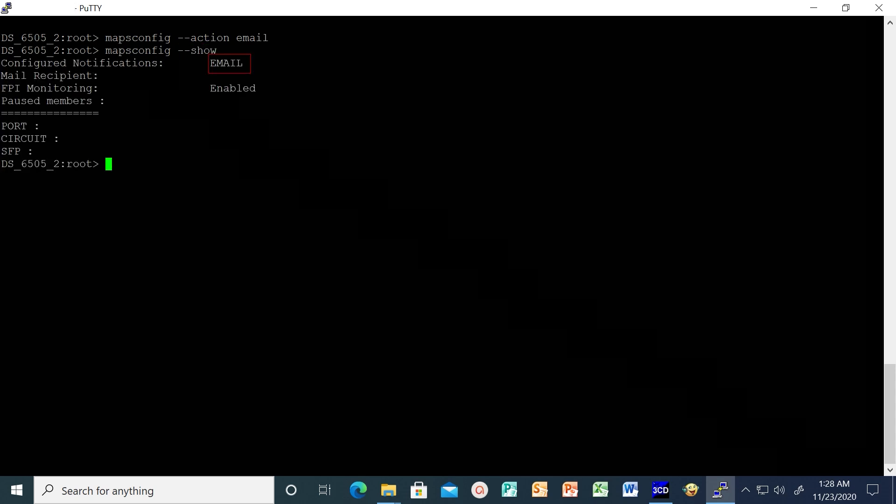
text(dns)
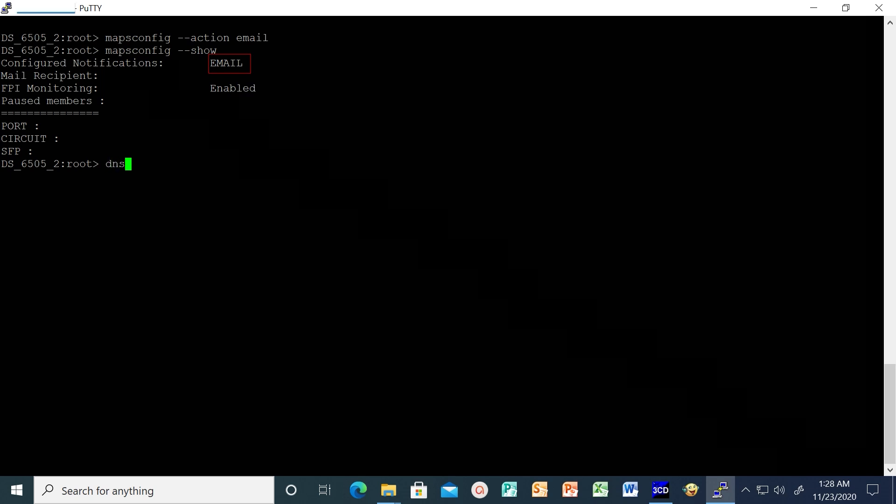
Add the DNS domain and serverip1 with dnsconfig --add, then display it via dnsconfig --show.
text(config)
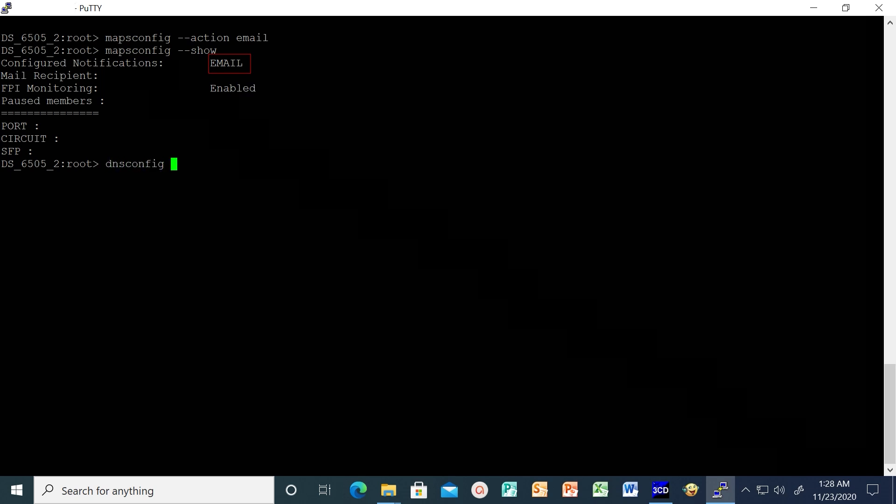
text(--add -domain)
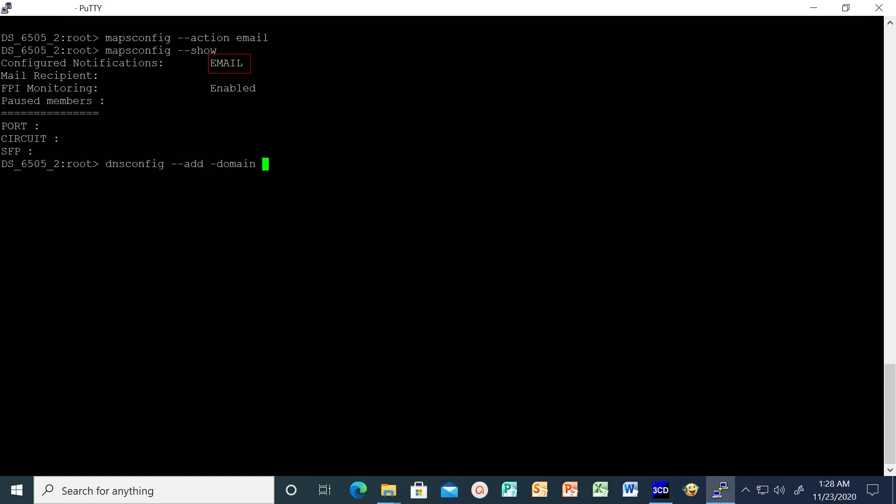
text(-serverip1)
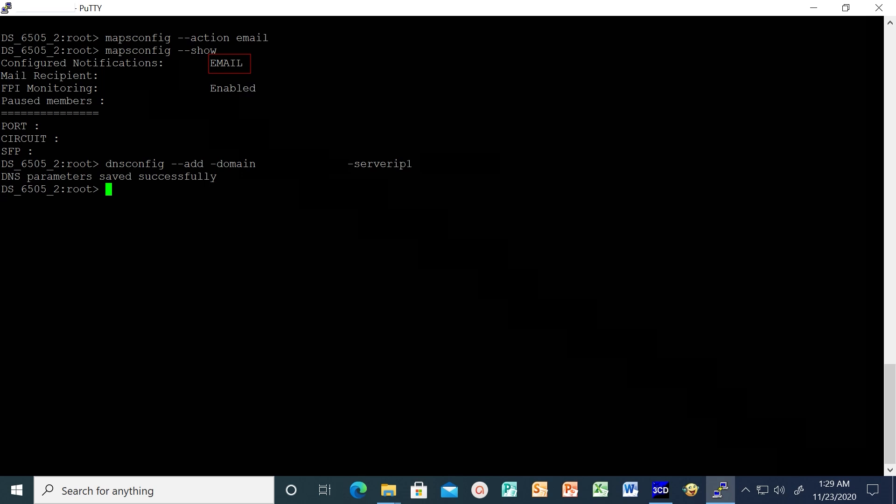
text(dnsconfig)
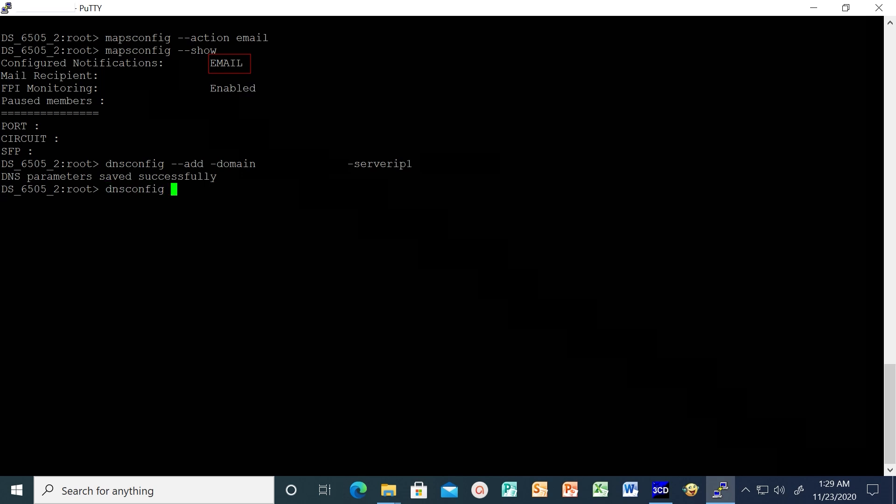
text(--show)
text(relayconfig --config -)
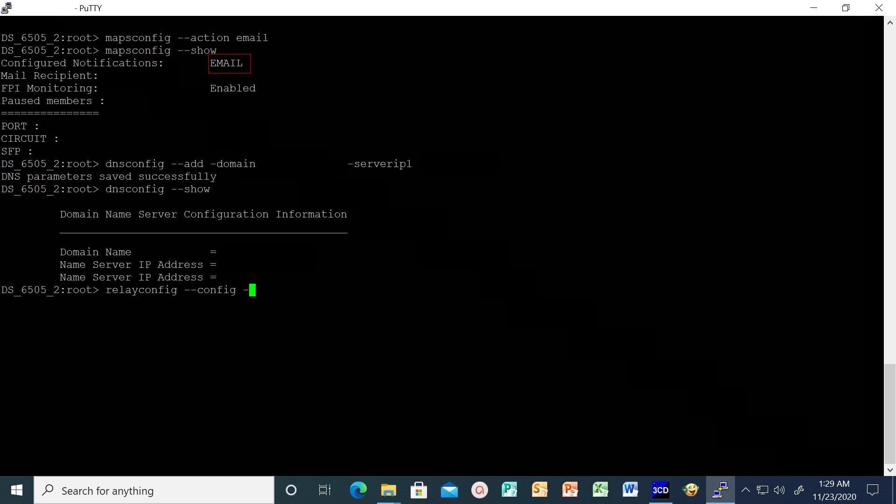
Apply relayconfig --config with rla_ip and rla_dname, then review the relay settings.
text(rla_ip)
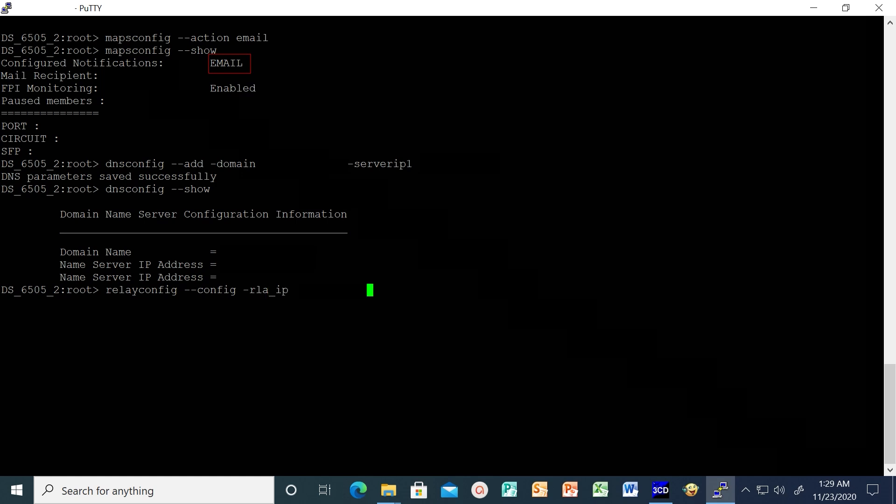
text(-rla)
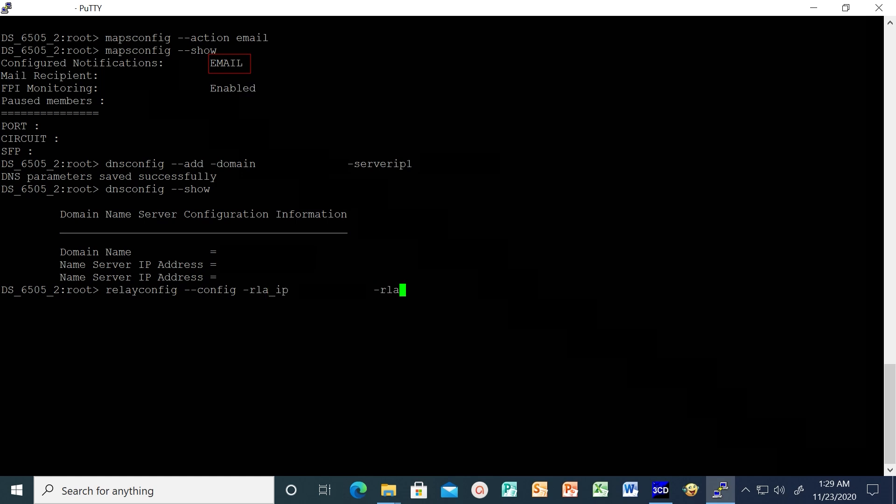
text(_dname)
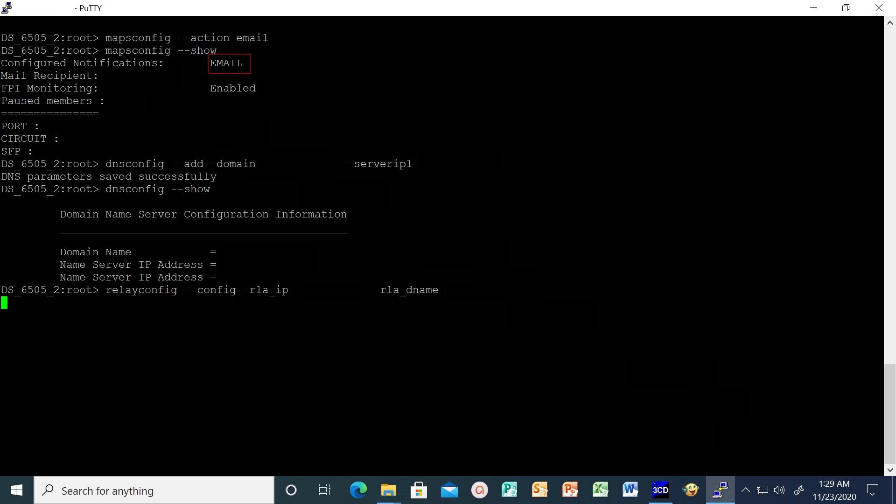
key(Enter)
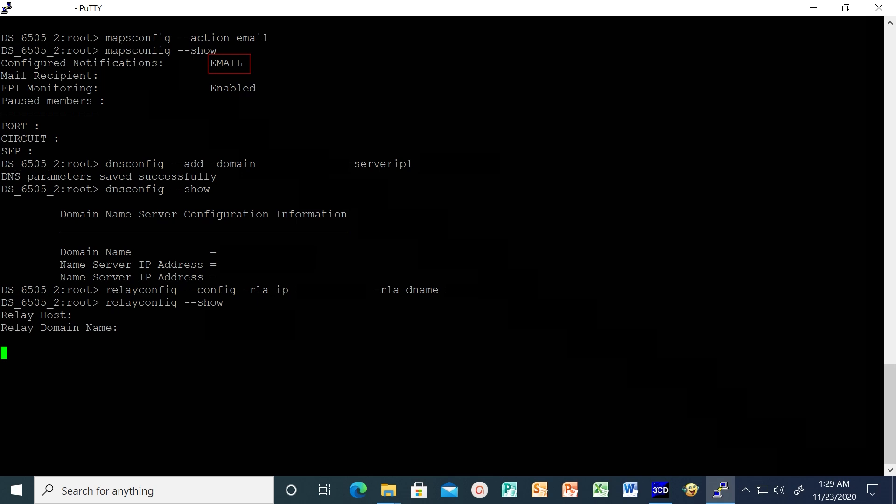
text(map)
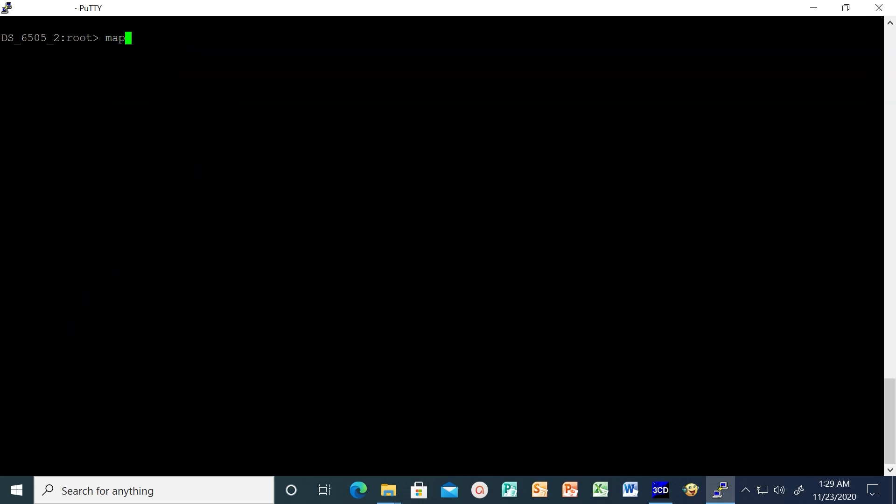
Set the alert address with mapsconfig --emailcfg and verify it under Mail Recipient.
text(sconfig)
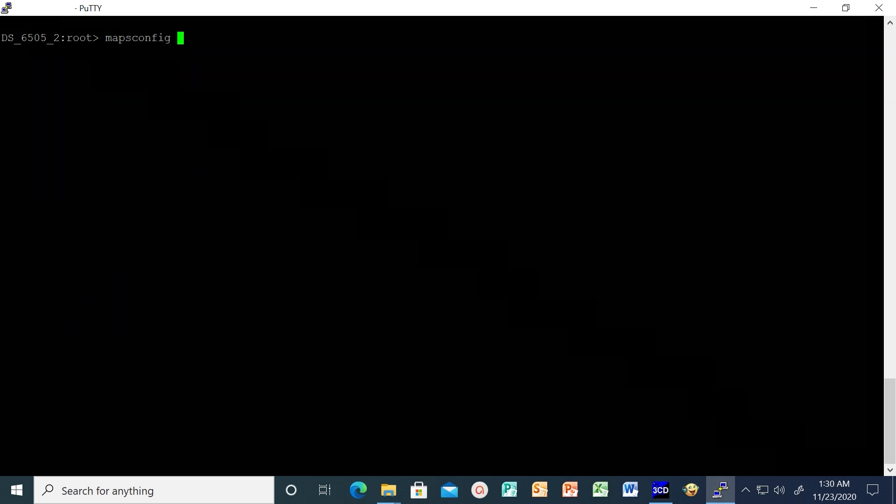
text(--ema)
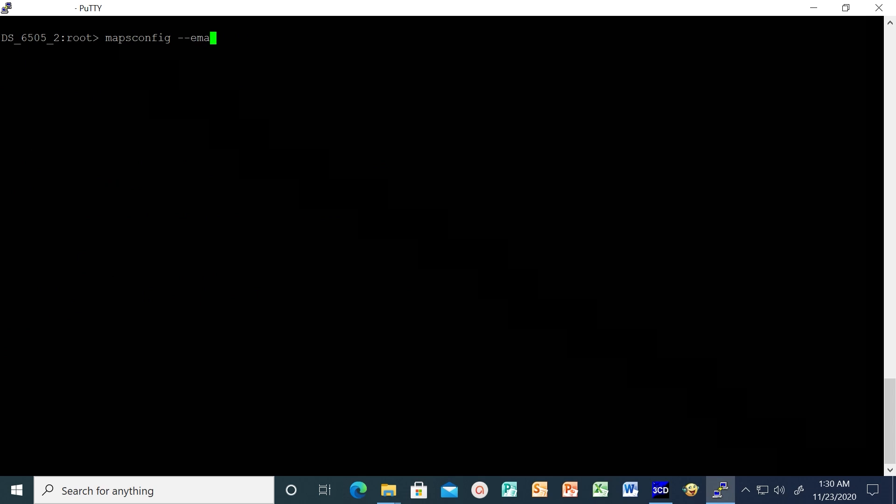
text(ilcfg -address)
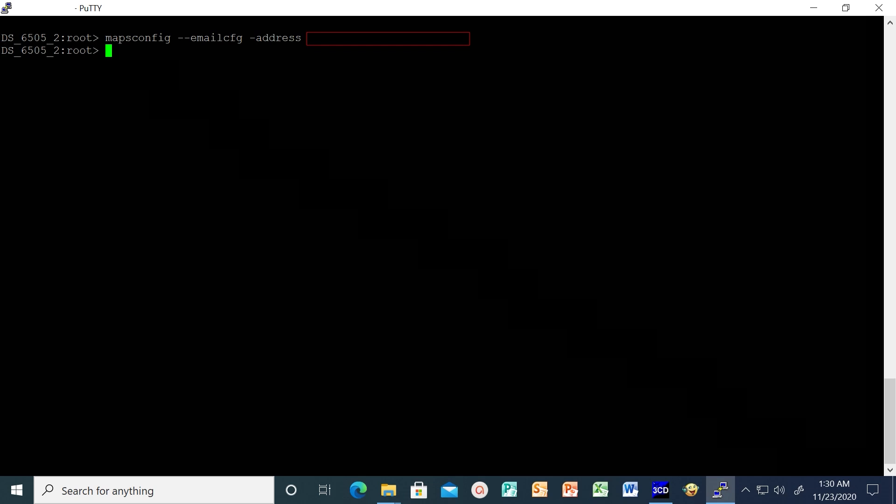
text(mapsconfig --show)
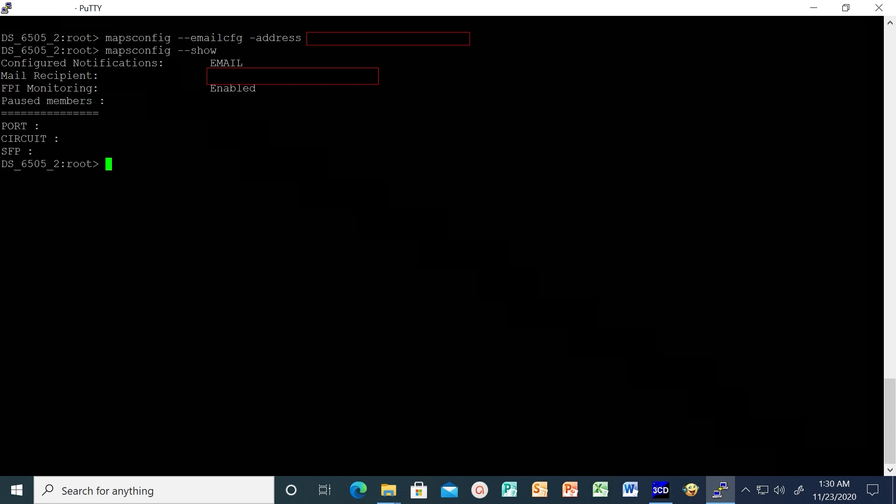
text(map)
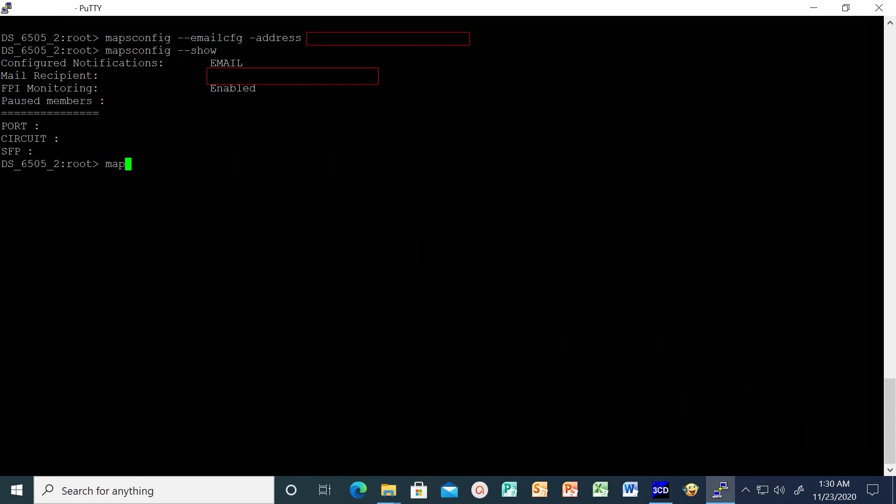
Enter mapsconfig --testmail with subject TEST_EMAIL and message DS_6505_TEST, not yet run.
text(sconfig)
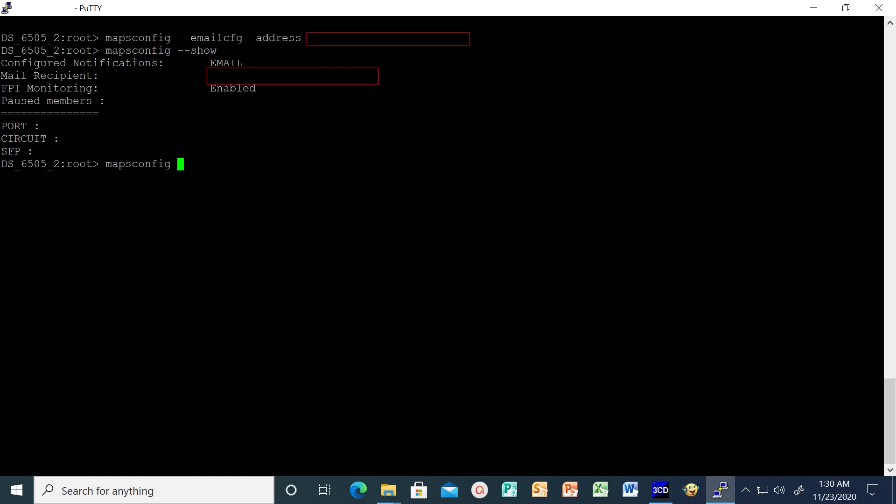
text(--testmail -su)
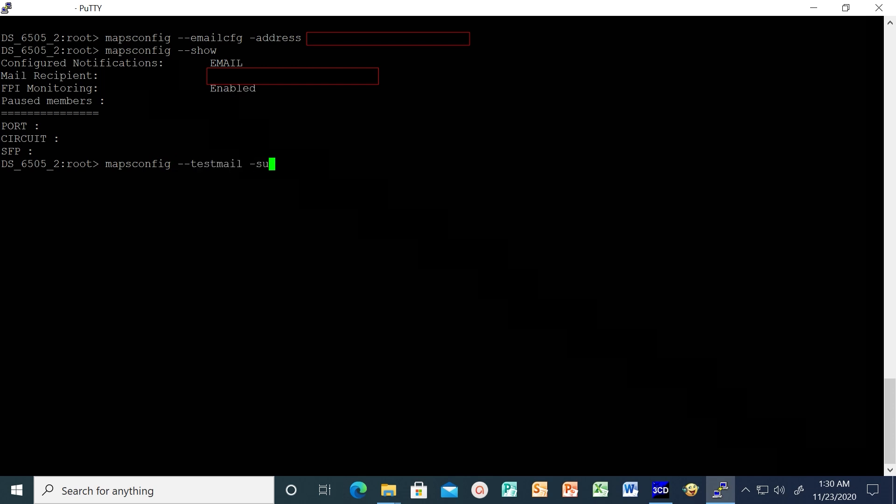
text(bject)
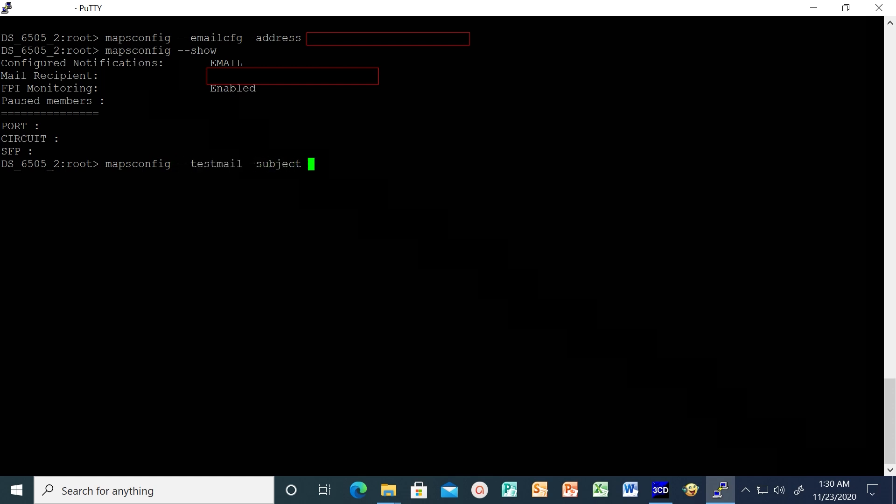
text(TEST_EMAIL -)
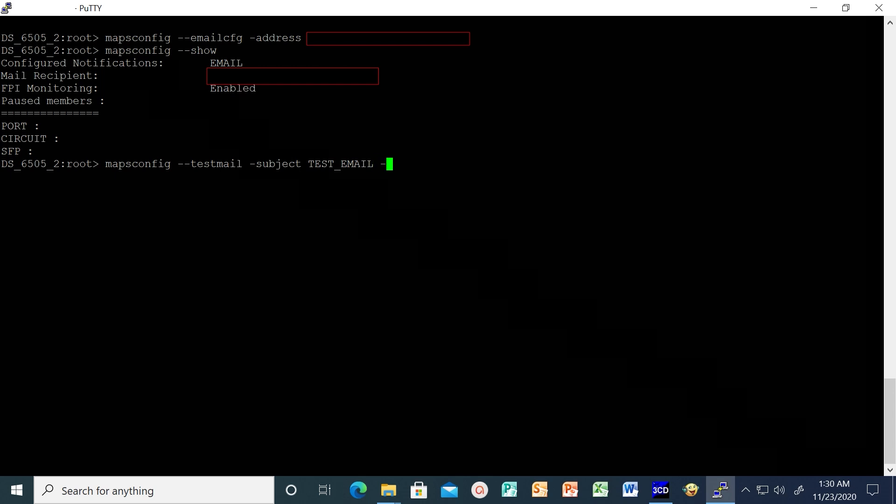
text(message DS_6505_TEST)
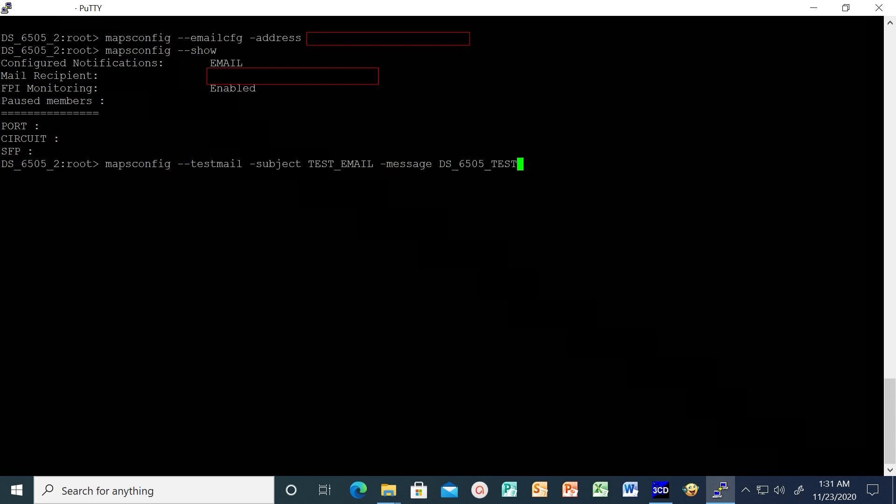